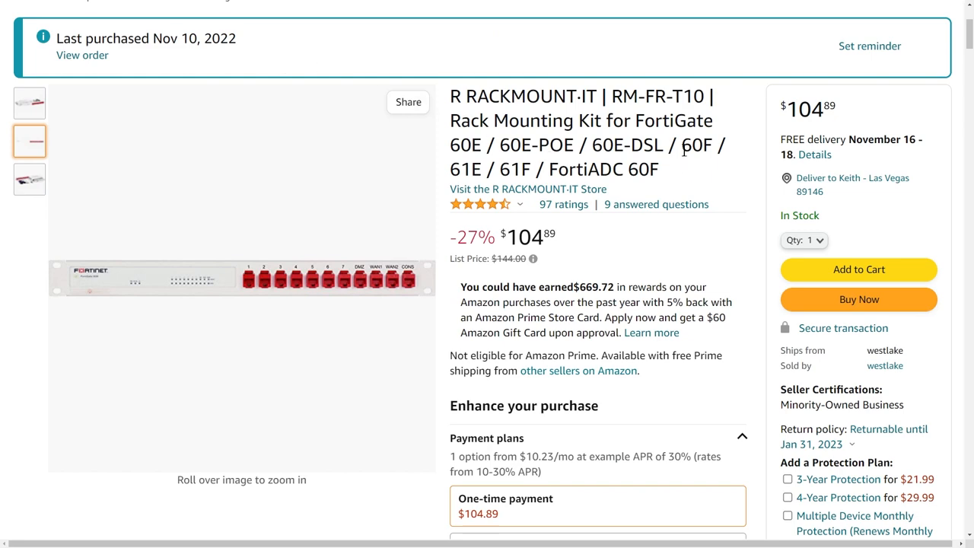
Highlight '60F' in the rack kit's product title to show the FortiGate 60F is supported
double_click(697, 145)
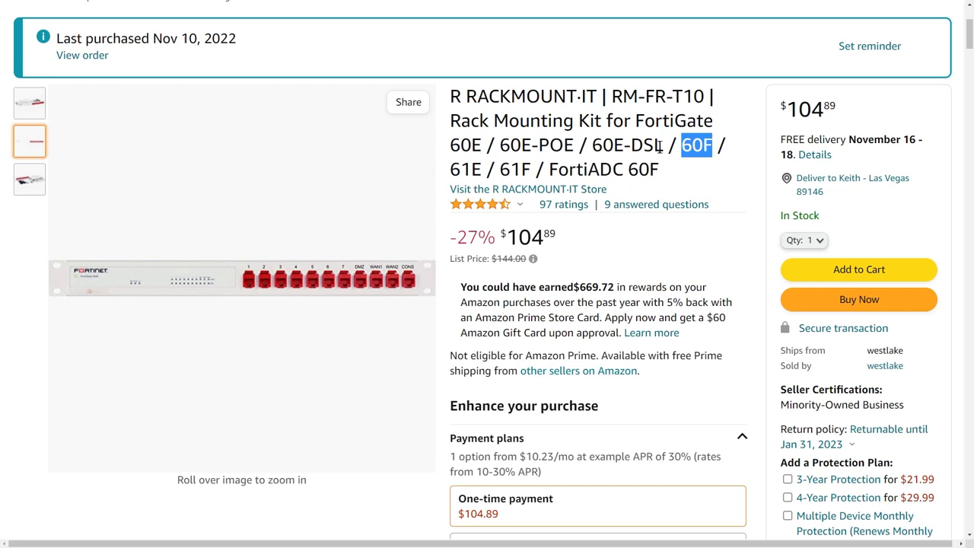
mouse_move(689, 177)
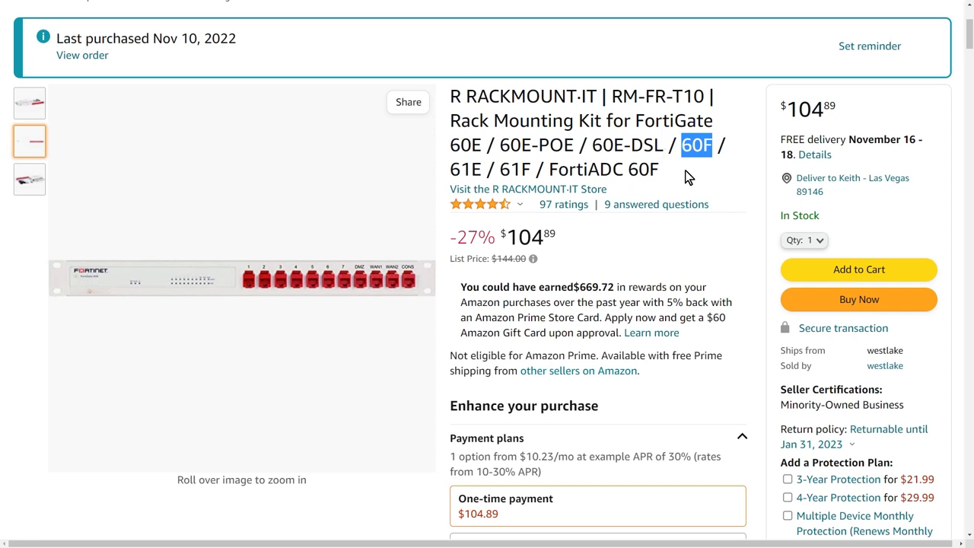
mouse_move(384, 271)
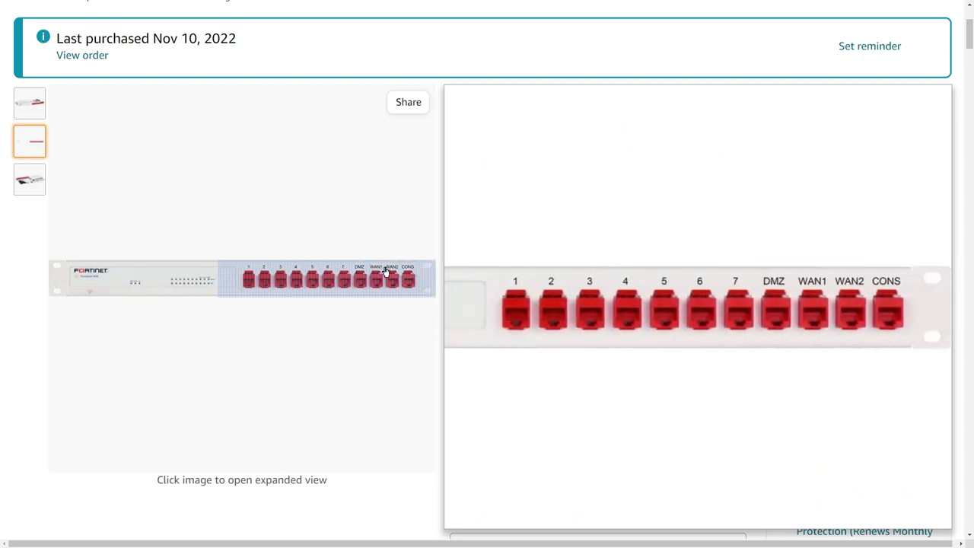
mouse_move(317, 277)
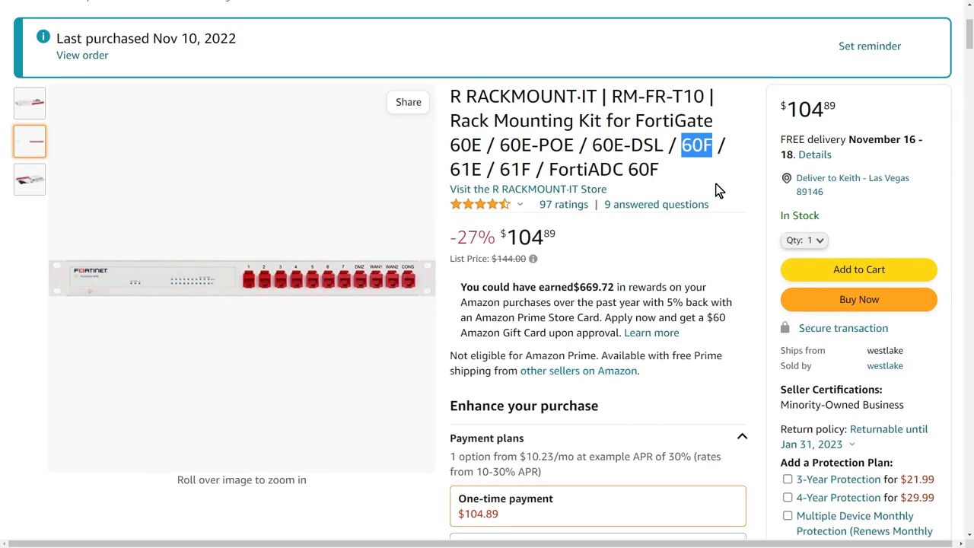
mouse_move(308, 280)
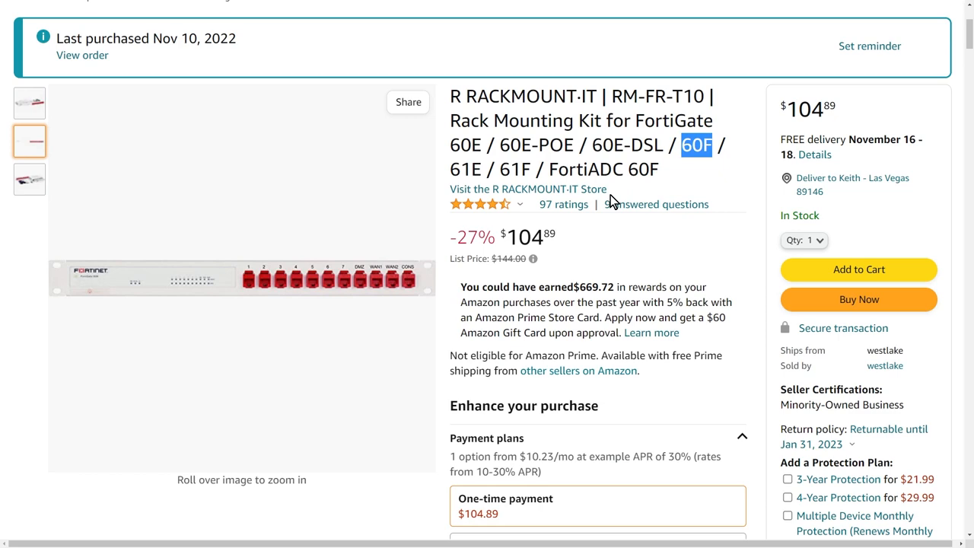
Show the third product photo with the firewall mounted and cabled in the rack
left_click(29, 180)
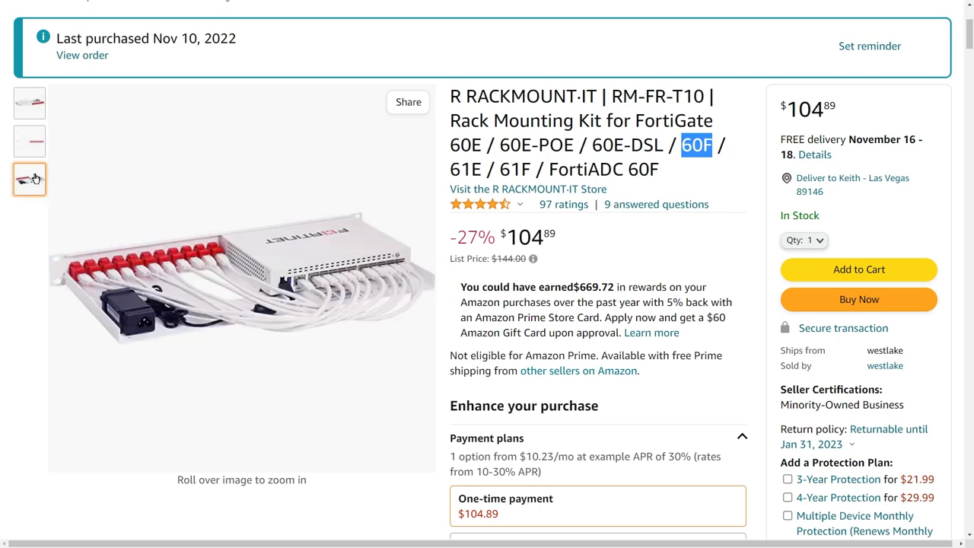
mouse_move(305, 243)
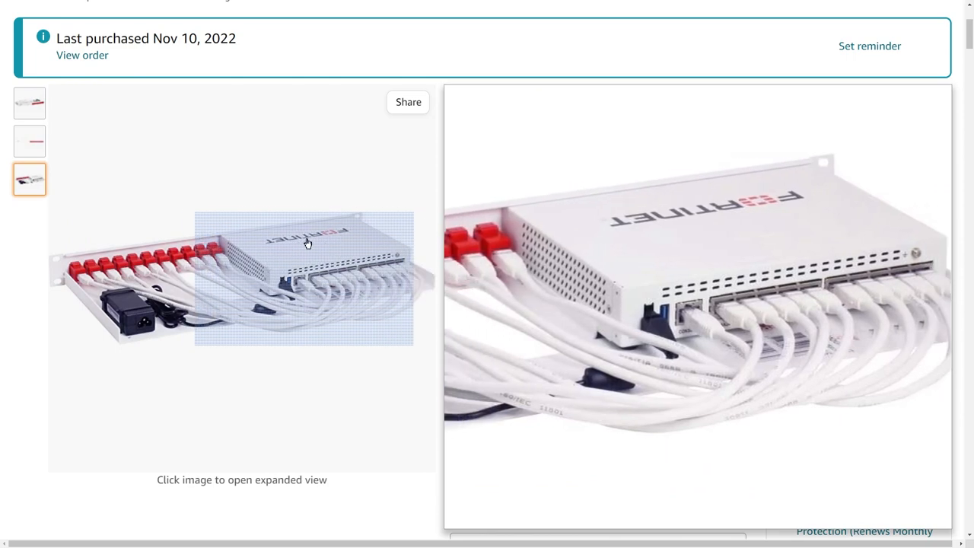
mouse_move(316, 251)
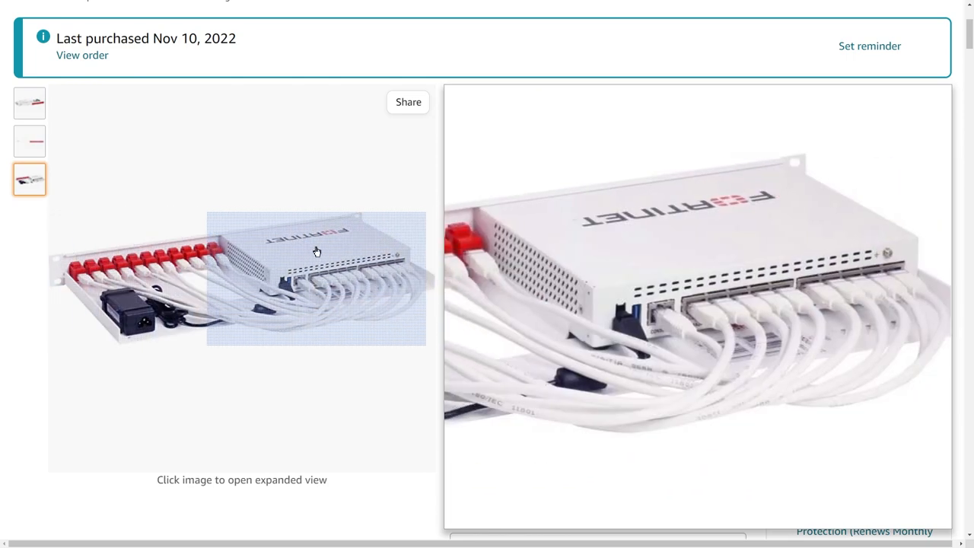
mouse_move(201, 269)
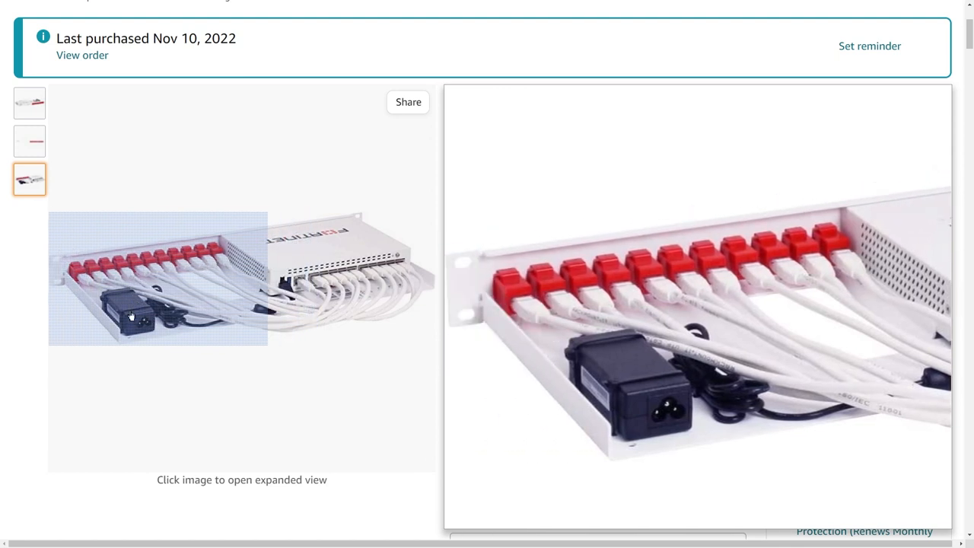
mouse_move(332, 253)
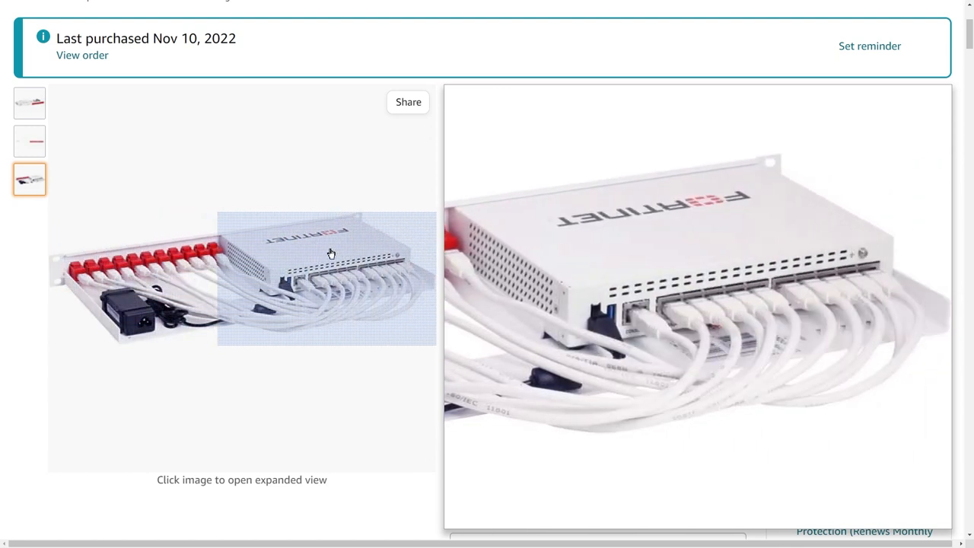
mouse_move(180, 292)
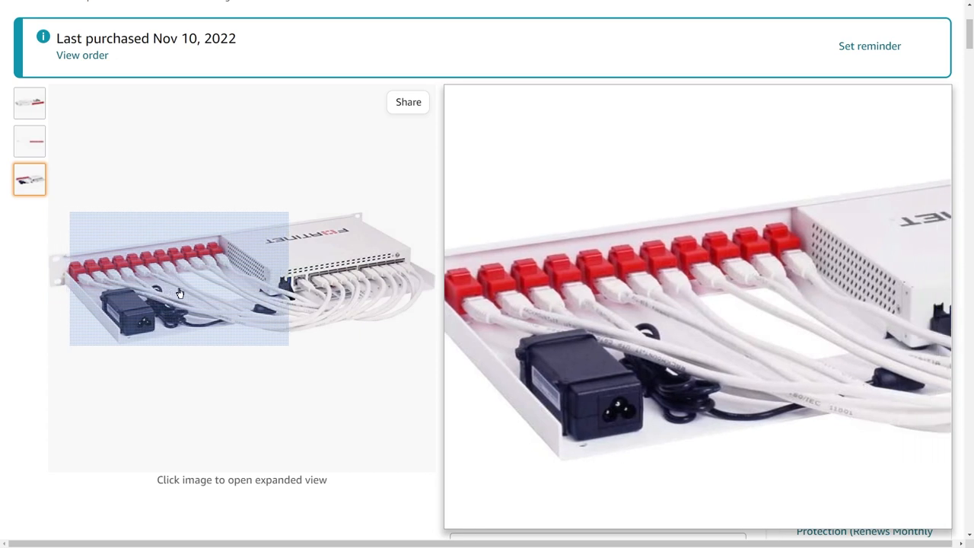